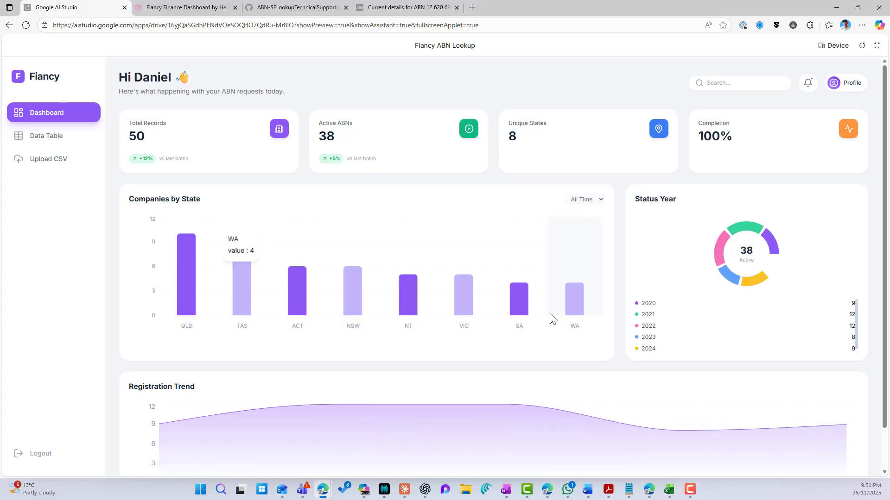
- Scroll the Fiancy ABN Lookup dashboard preview, then return to the AI Studio home page
scroll(down, 3)
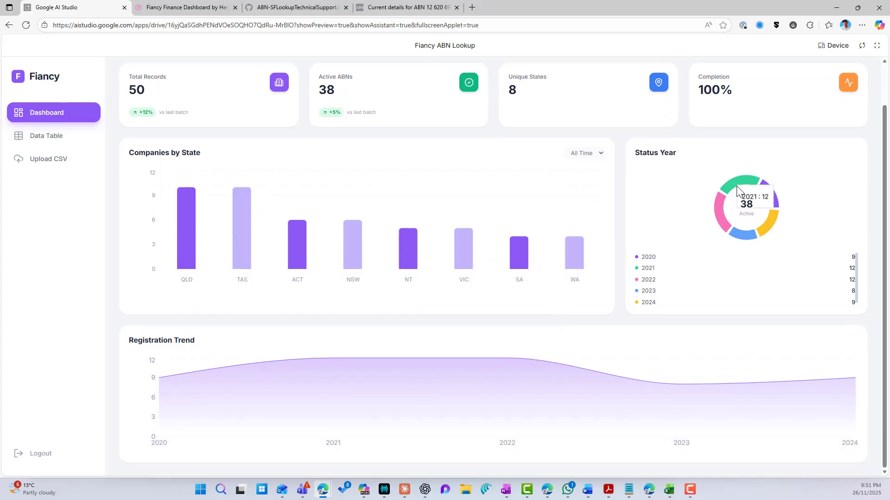
click(46, 136)
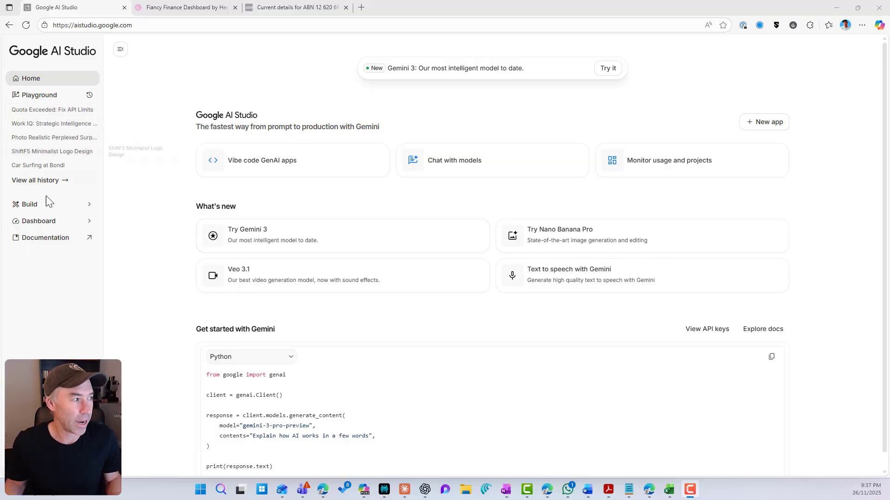
- In Build's advanced settings, keep Gemini 3 Pro Preview as the default code assistant model
click(29, 204)
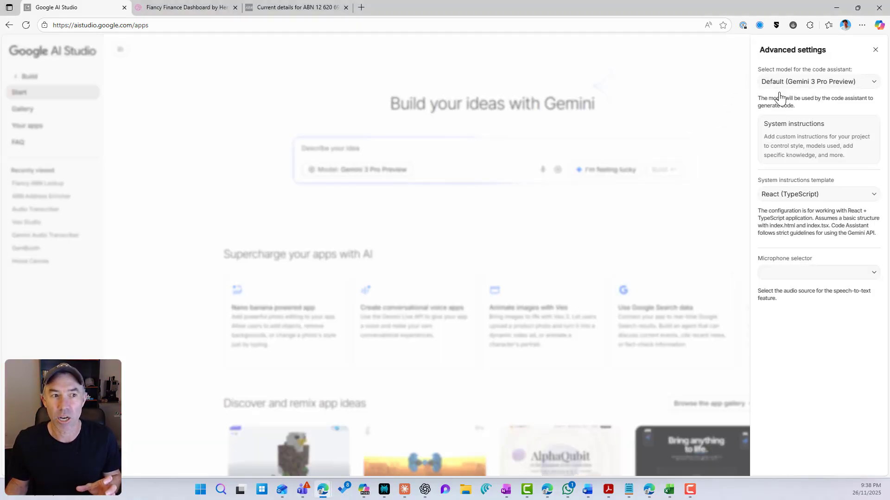
click(817, 81)
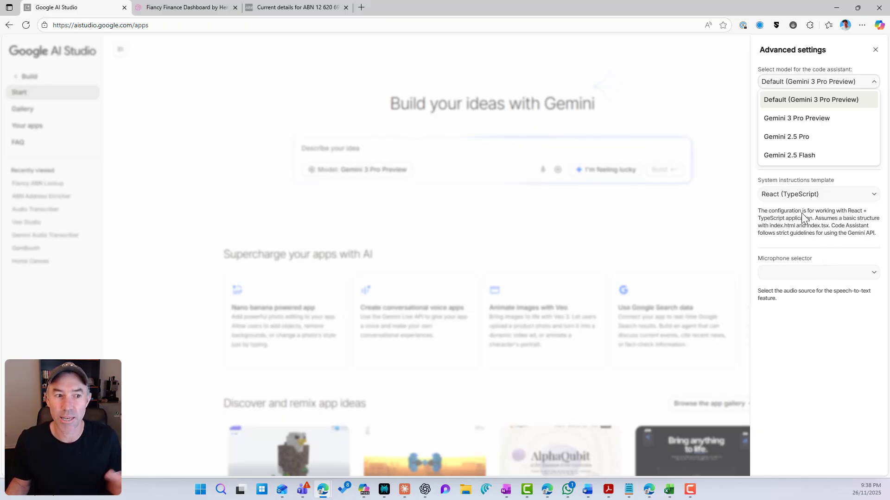
click(817, 81)
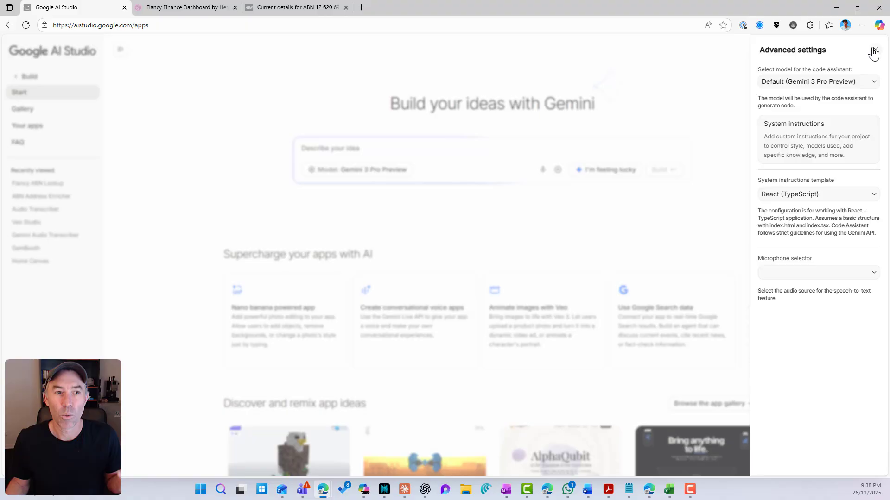
click(872, 51)
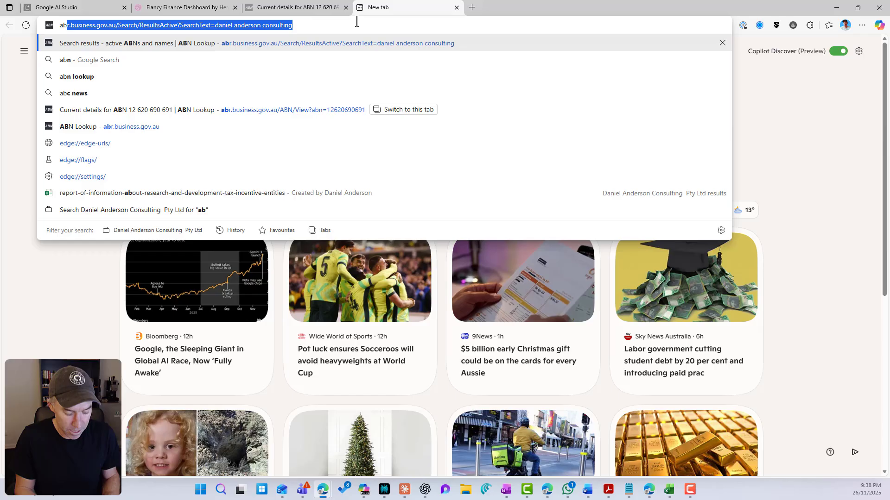
- Search 'abn lookup', open abr.business.gov.au, and go to Tools & resources > Web services
text(abn lookup)
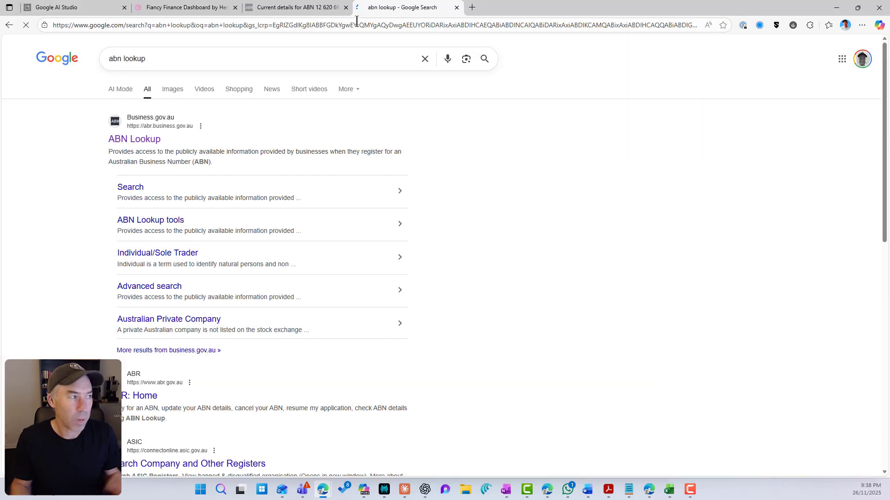
click(134, 139)
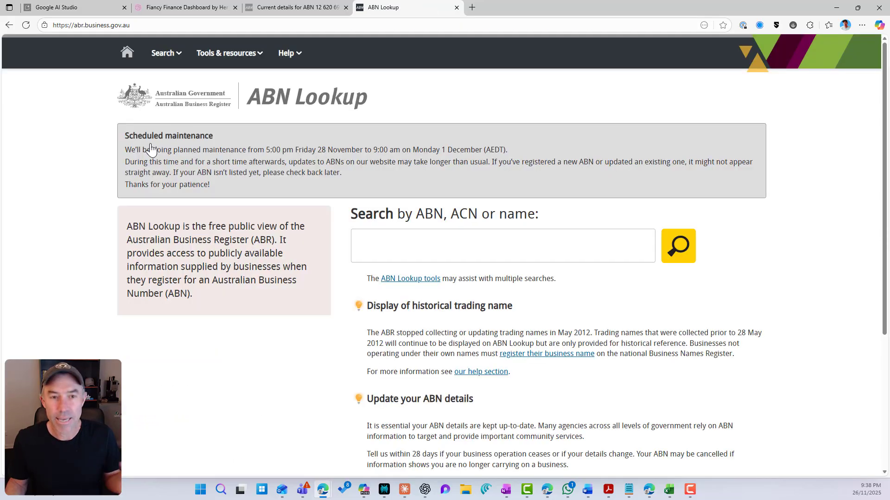
click(503, 245)
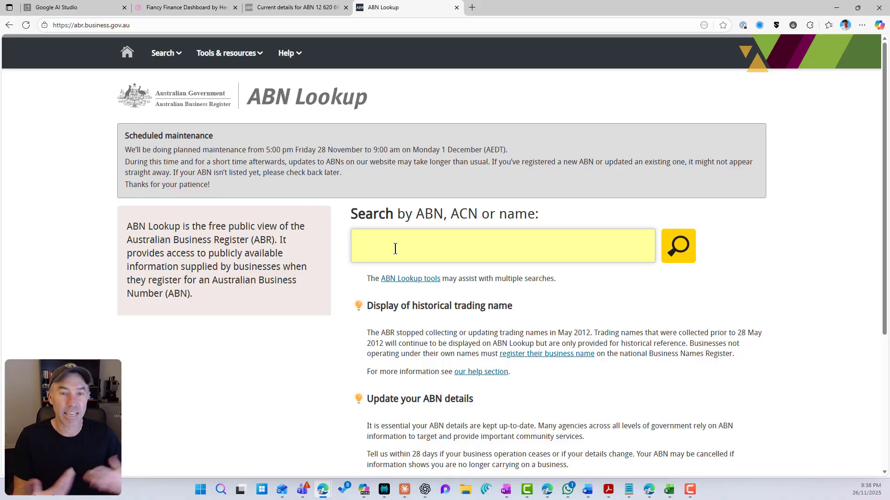
click(226, 53)
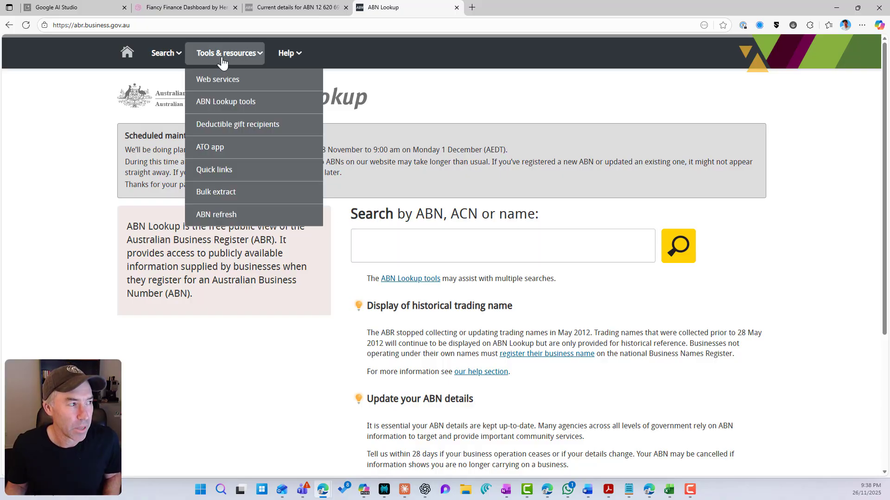
click(217, 78)
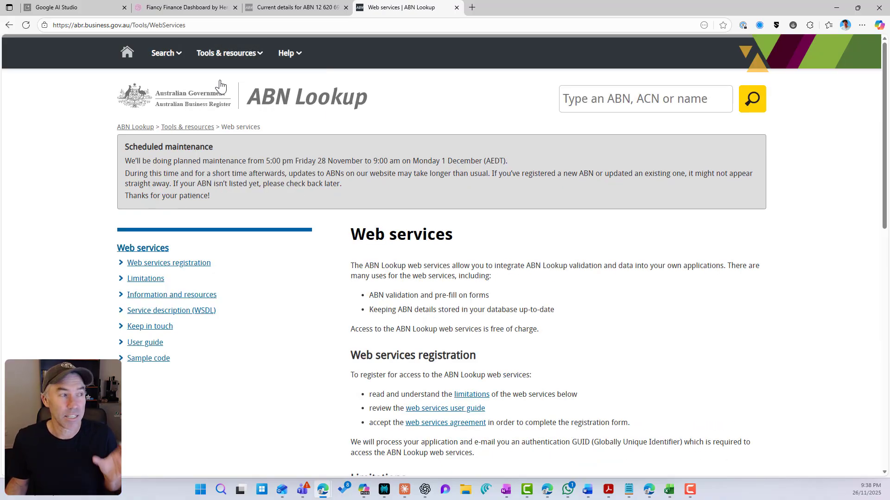
scroll(down, 3)
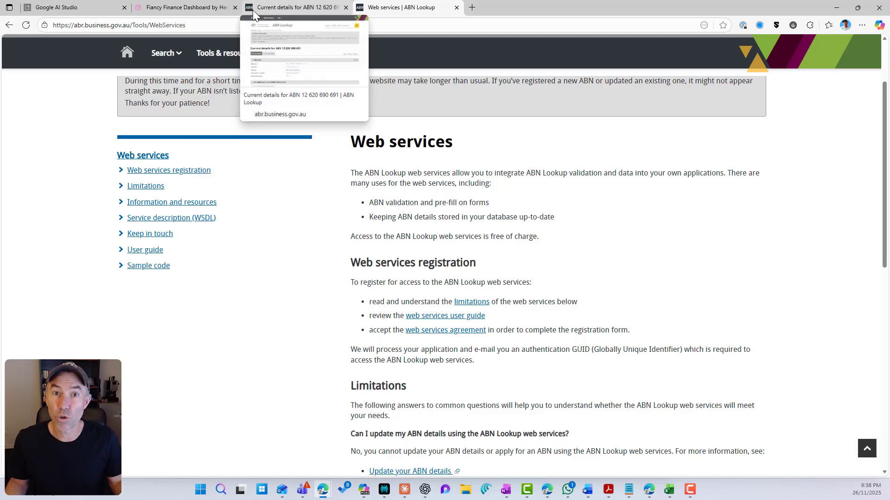
- Open the GitHub sample-code link from the AI Studio prompt in a new tab
click(54, 8)
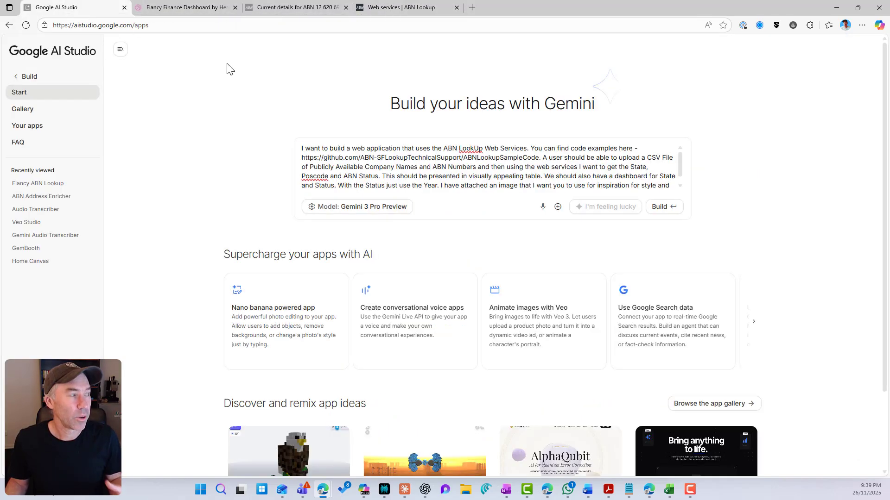
click(383, 158)
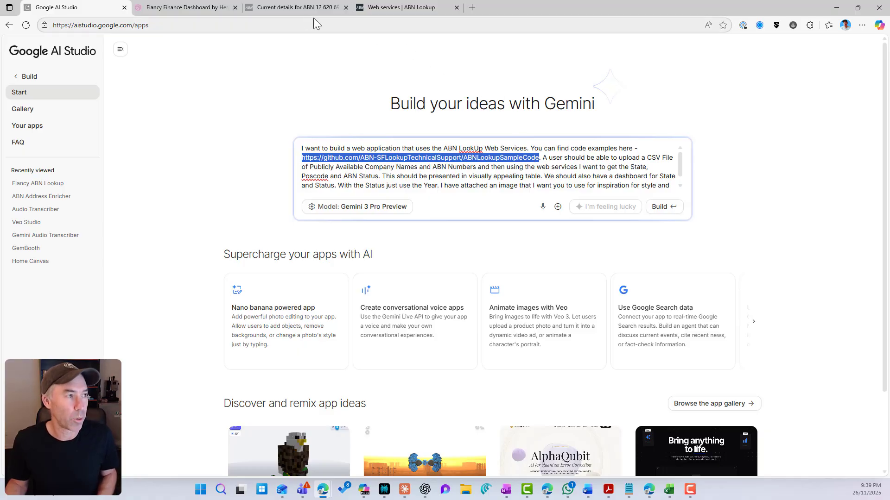
click(295, 7)
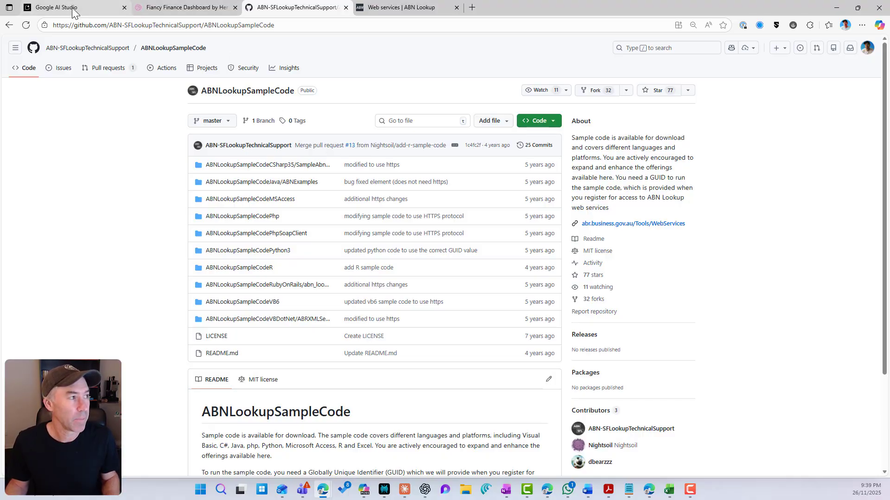
- Correct the misspelling 'Poscode' to 'Postcode' in the AI Studio app prompt
click(56, 8)
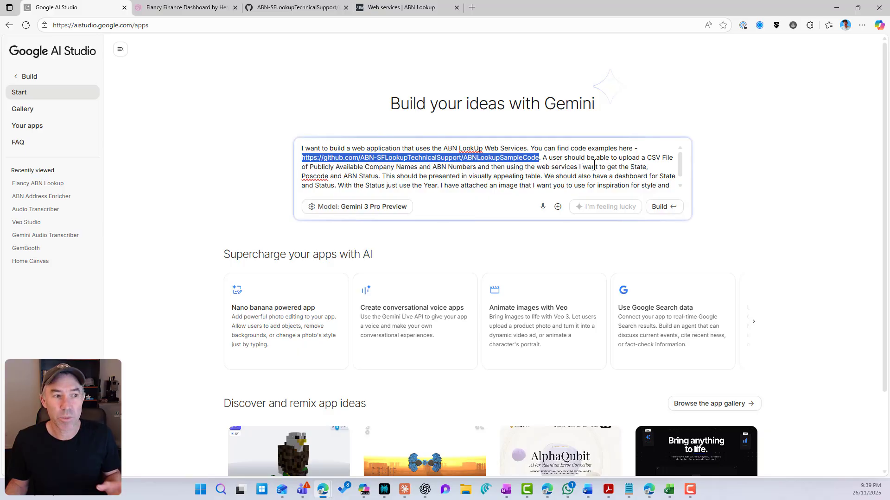
mouse_move(397, 180)
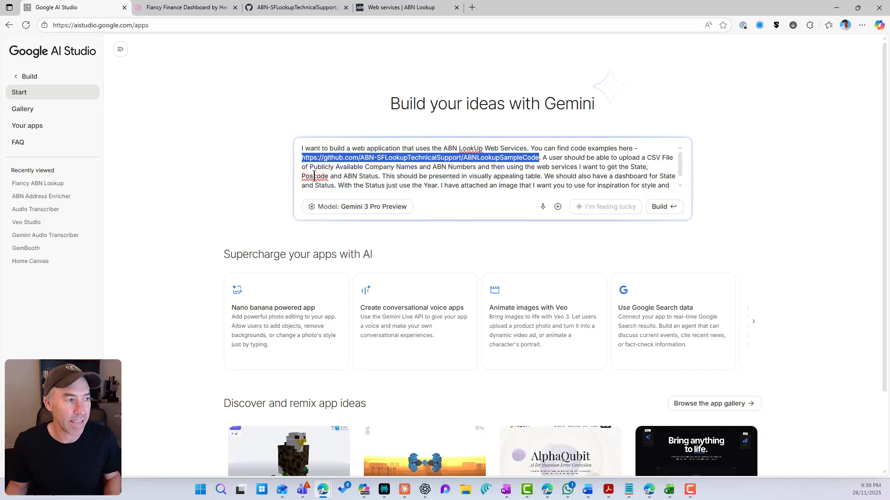
right_click(314, 176)
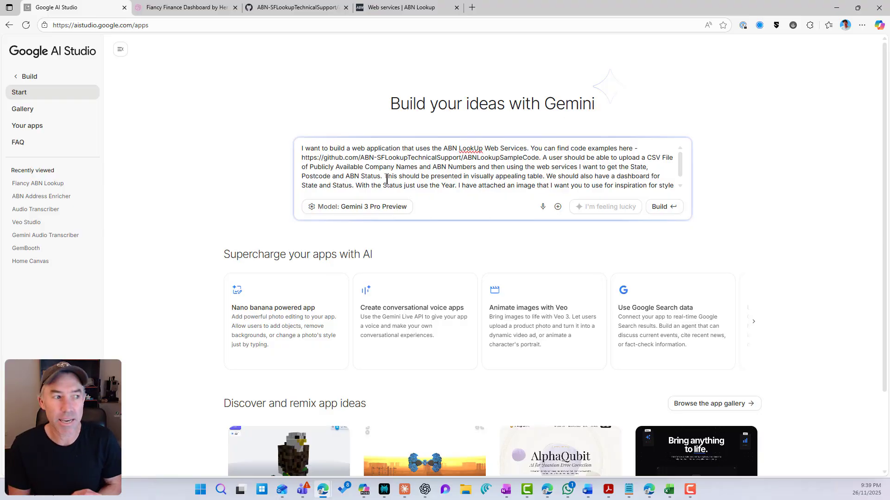
click(406, 8)
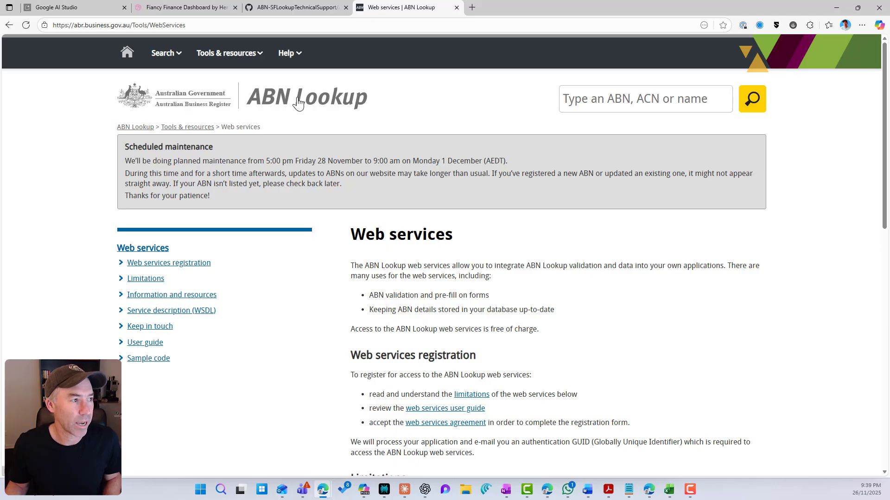
text(daniel anderson consulting)
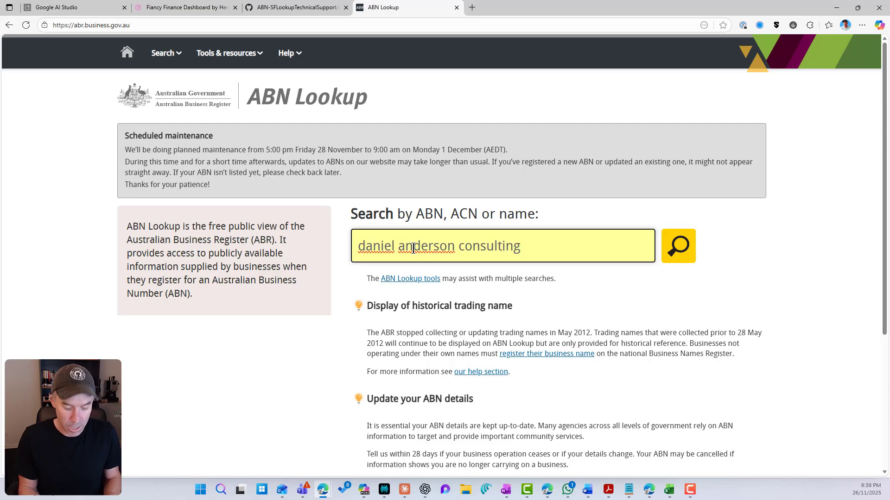
text(pty)
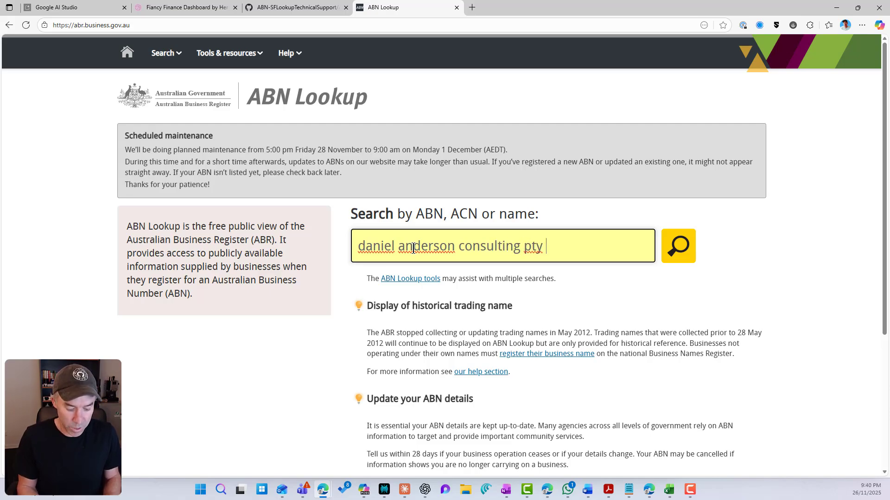
text(ltd)
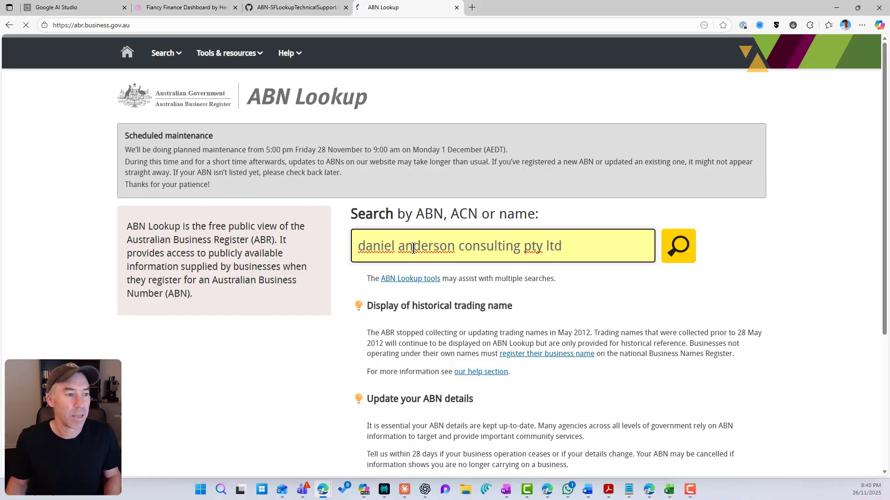
click(678, 246)
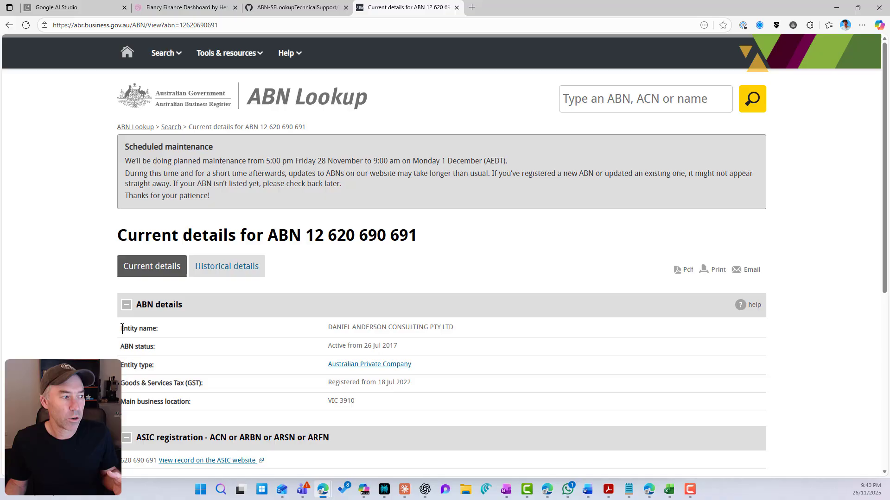
scroll(down, 3)
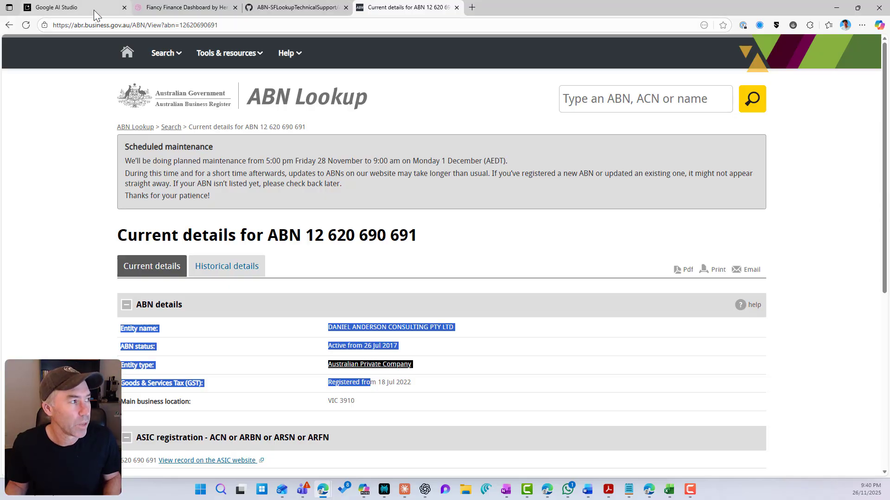
- Copy the purple Fiancy dashboard shot from Dribbble and paste it into the AI Studio prompt
click(56, 7)
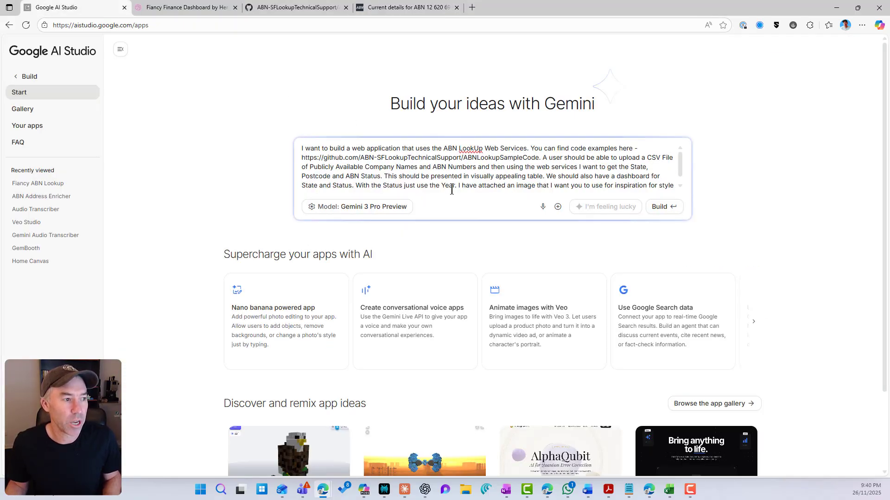
drag(356, 177, 334, 185)
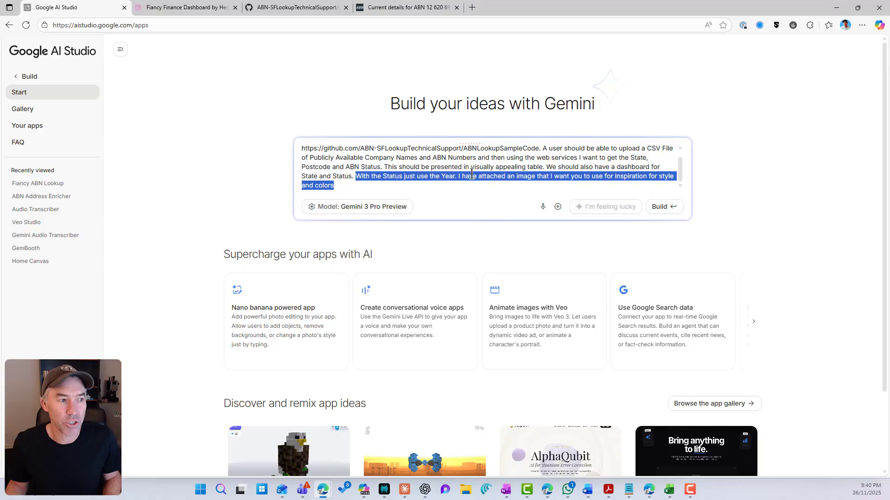
click(556, 181)
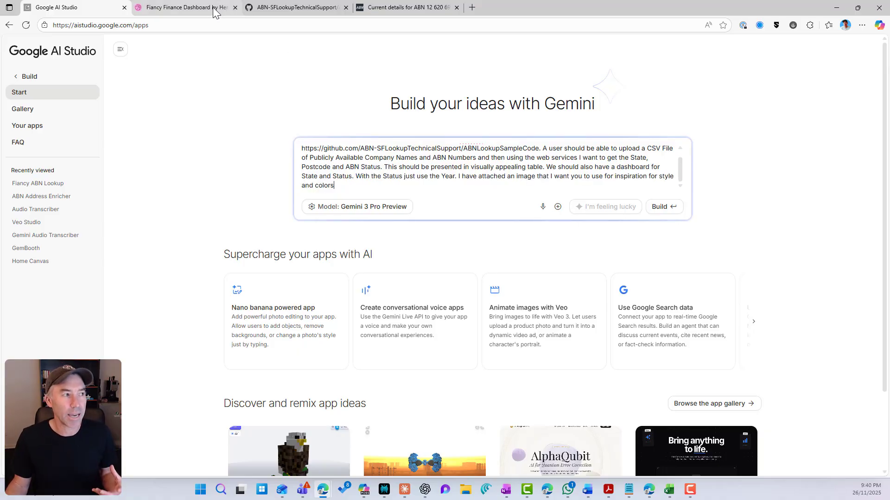
click(182, 8)
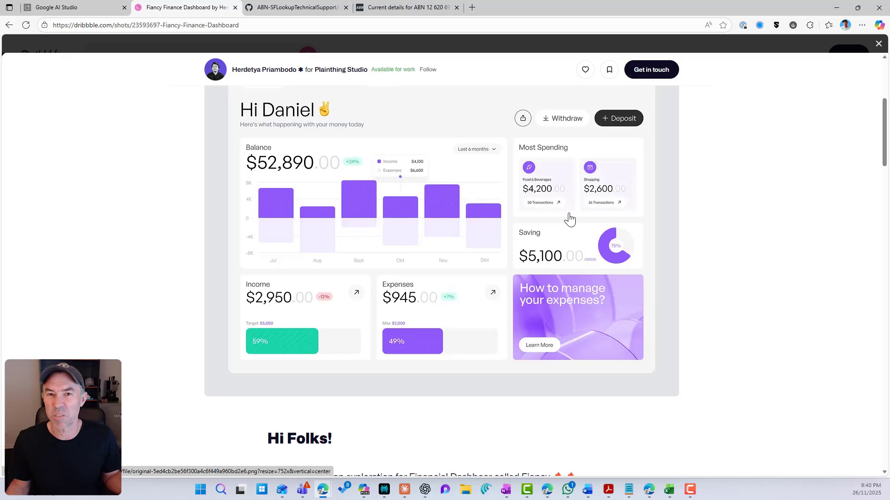
scroll(down, 3)
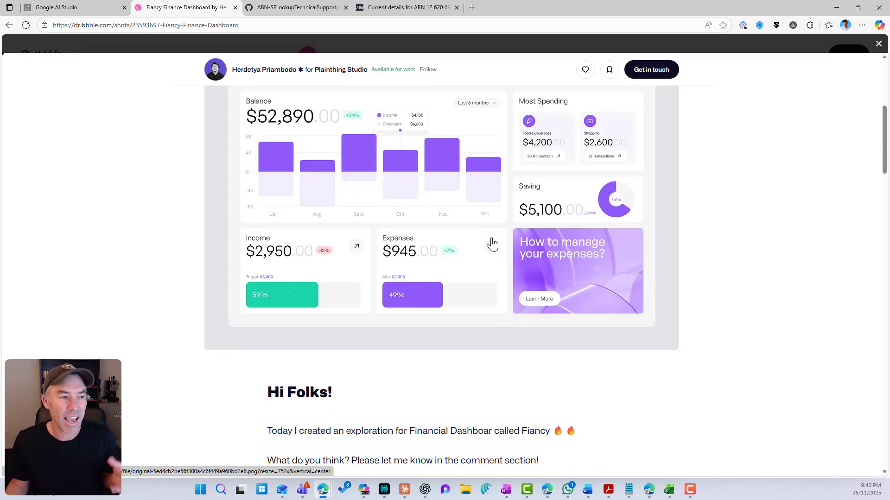
mouse_move(541, 379)
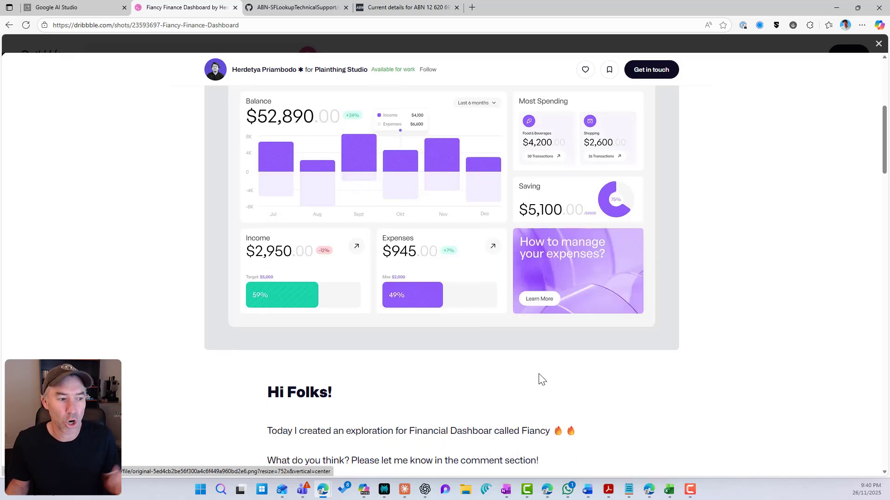
click(55, 7)
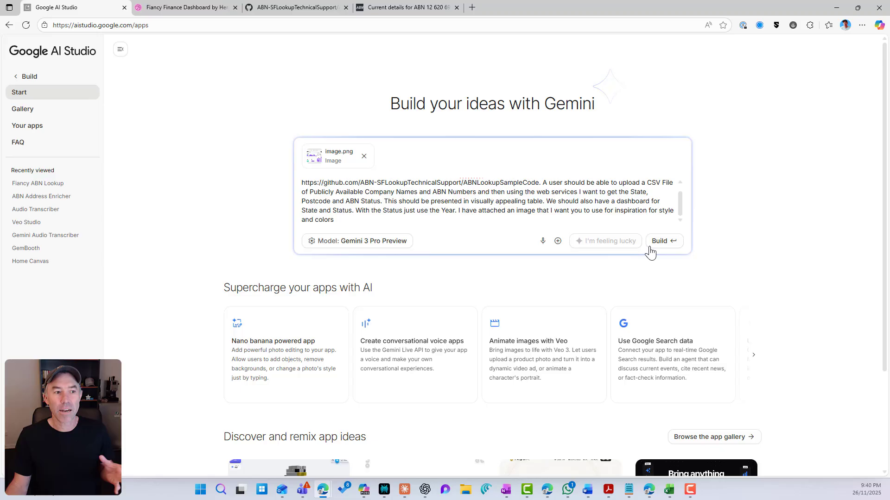
- Submit the prompt so Gemini 3 Pro Preview generates the ABN Insight Dashboard app
click(663, 240)
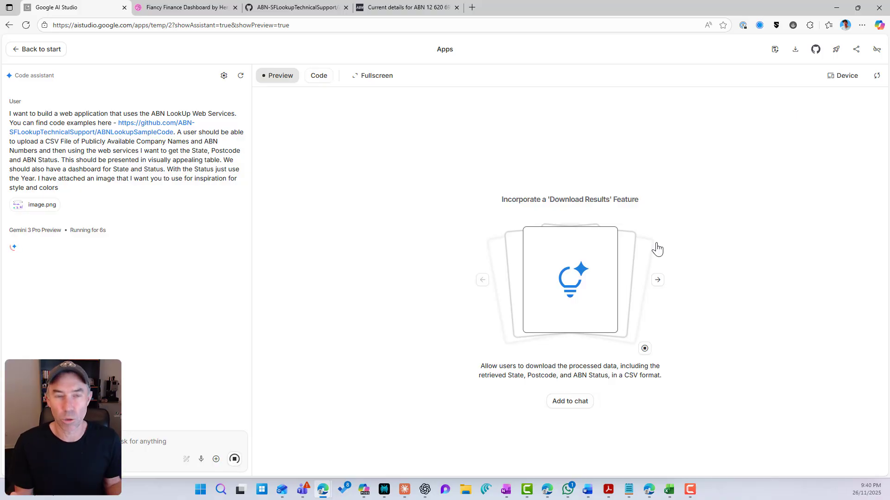
mouse_move(43, 238)
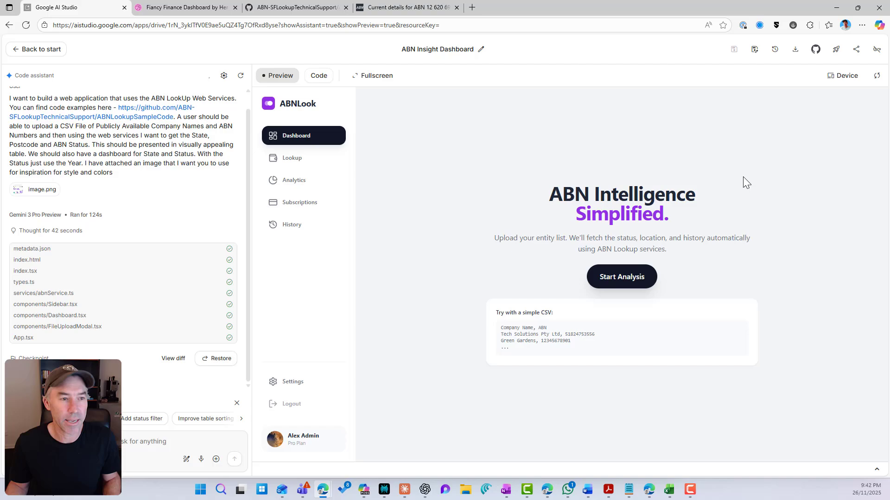
mouse_move(371, 76)
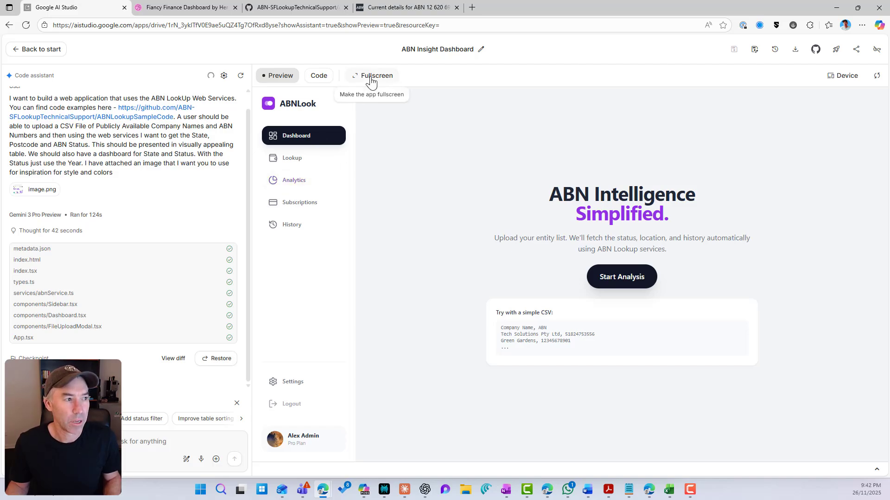
- In fullscreen preview, start an analysis, upload the companies CSV, and open View Dashboard
click(376, 75)
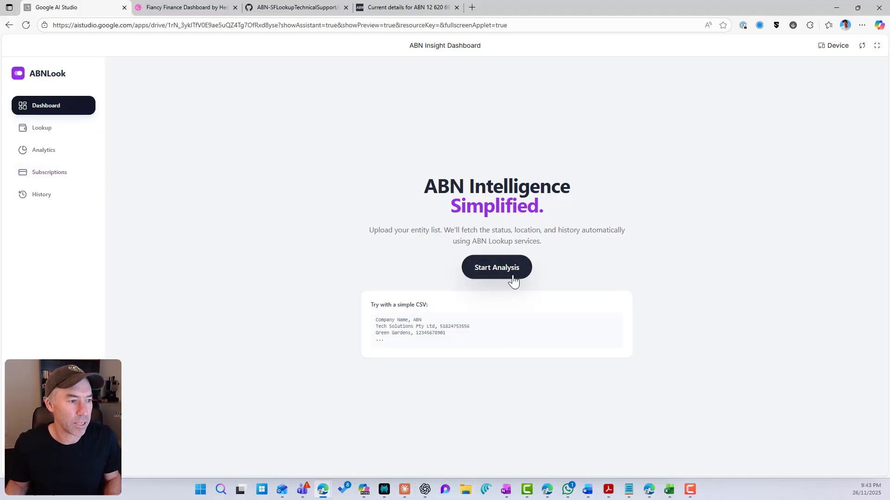
click(496, 267)
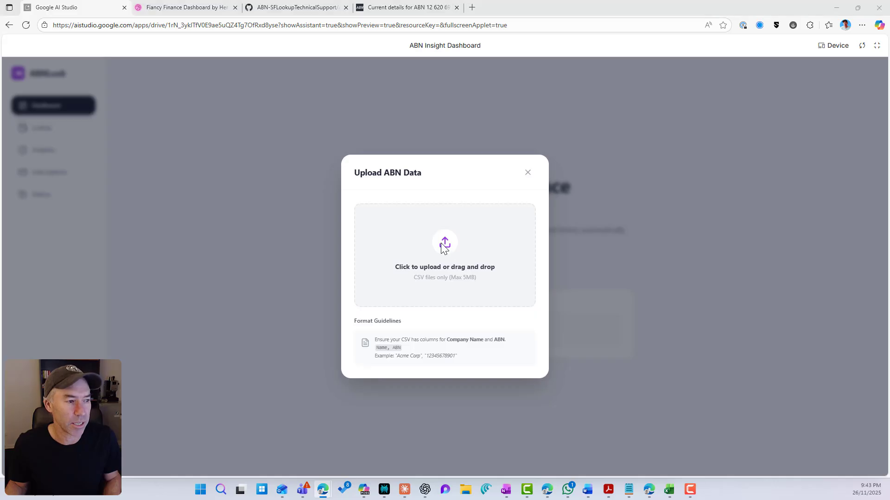
click(444, 255)
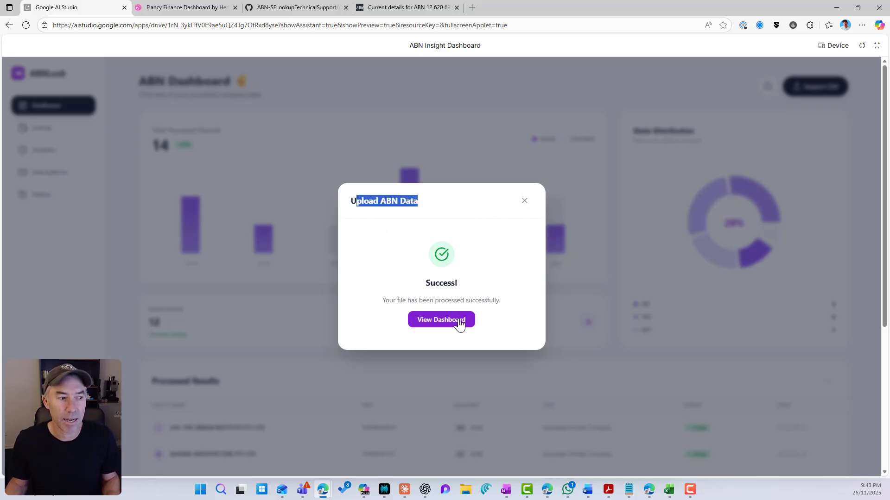
click(441, 319)
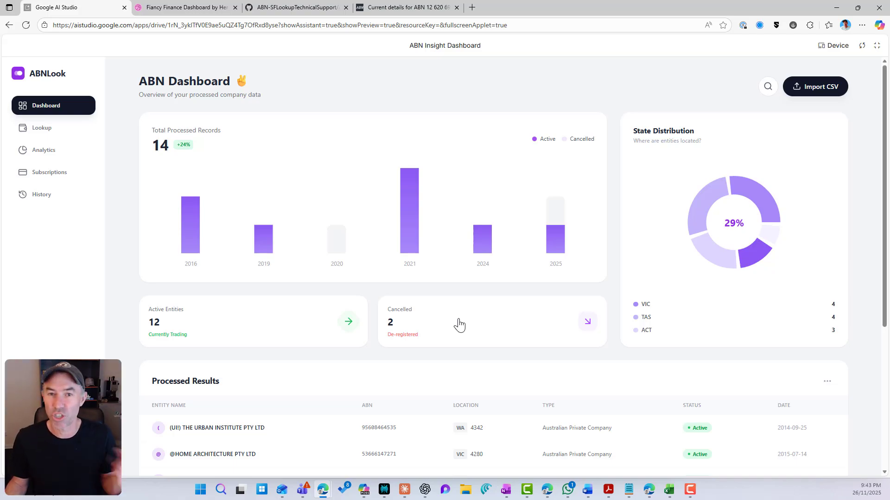
mouse_move(191, 233)
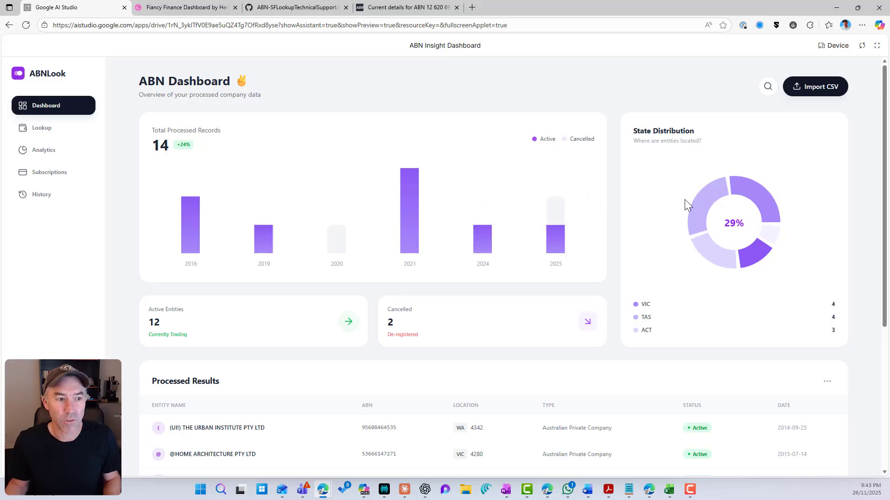
- Scroll through the dashboard charts and Processed Results table showing 12 active, 2 cancelled companies
scroll(down, 3)
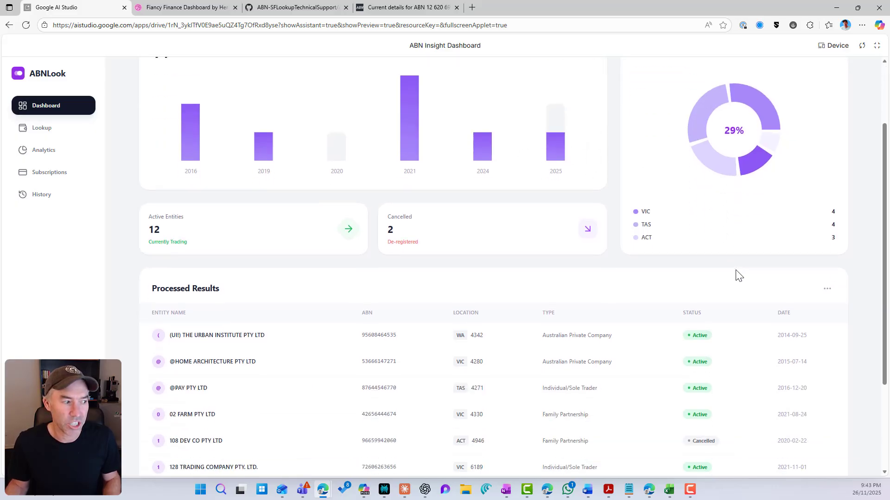
scroll(down, 3)
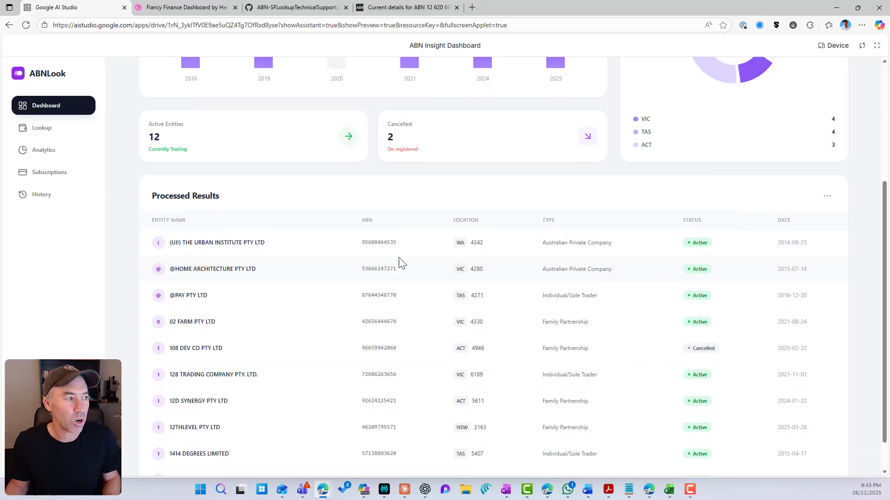
scroll(down, 3)
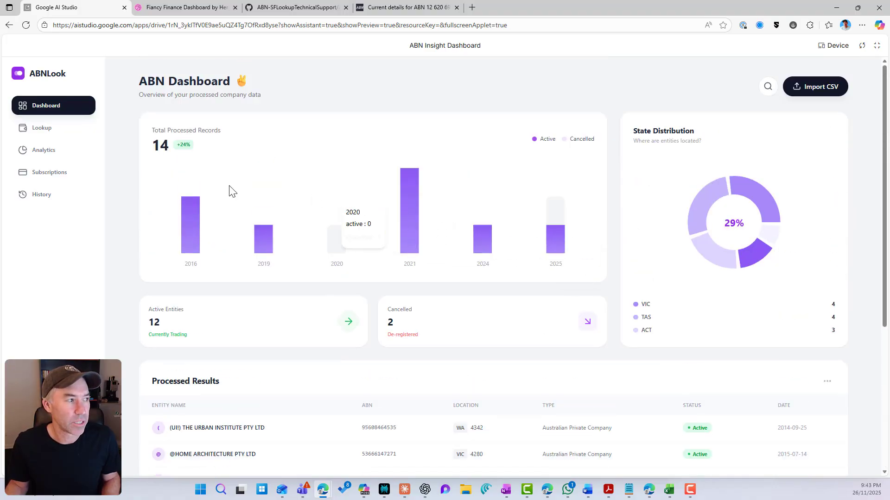
mouse_move(218, 157)
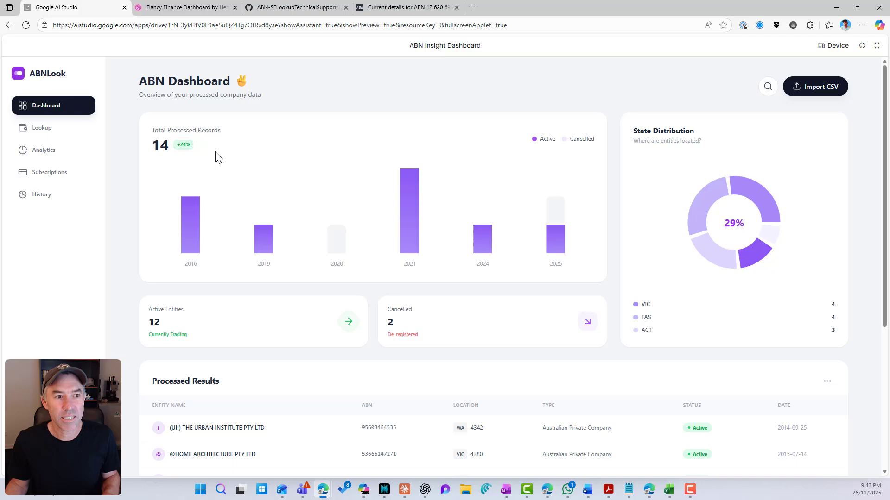
mouse_move(42, 128)
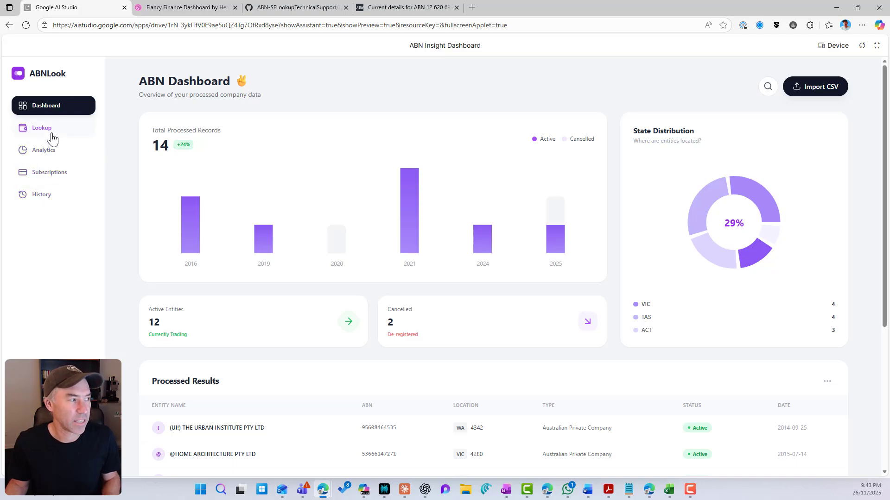
mouse_move(48, 176)
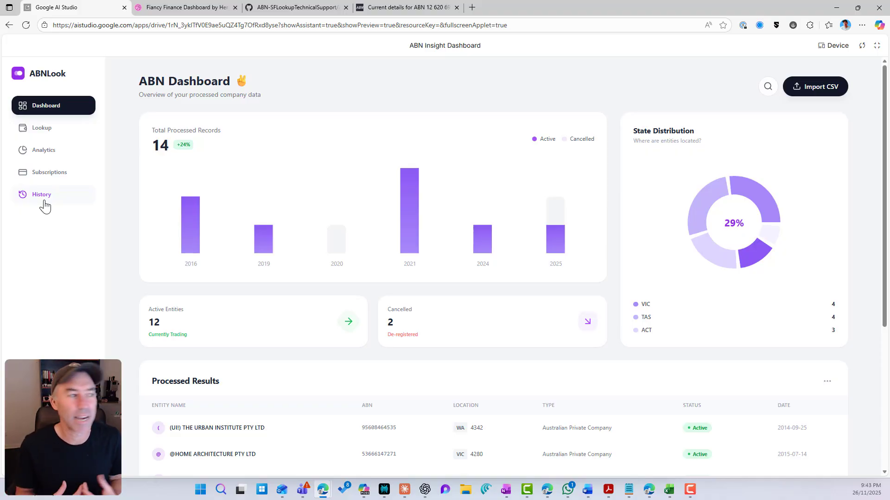
mouse_move(264, 230)
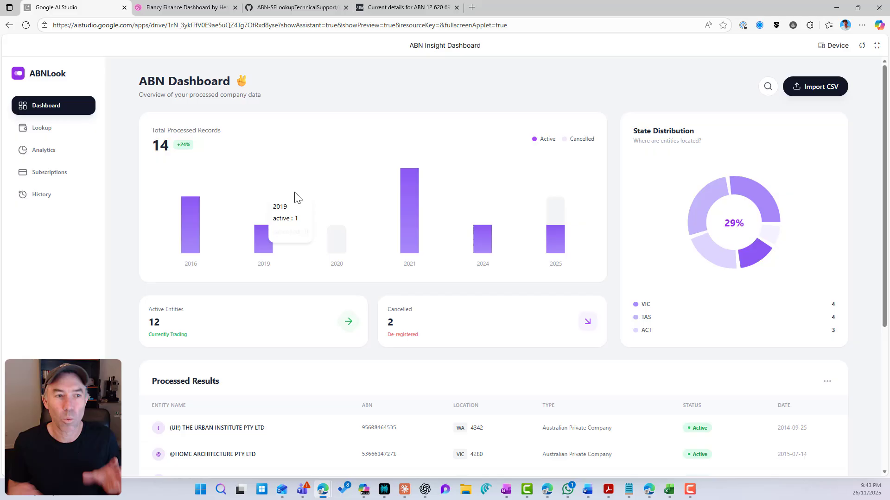
scroll(down, 3)
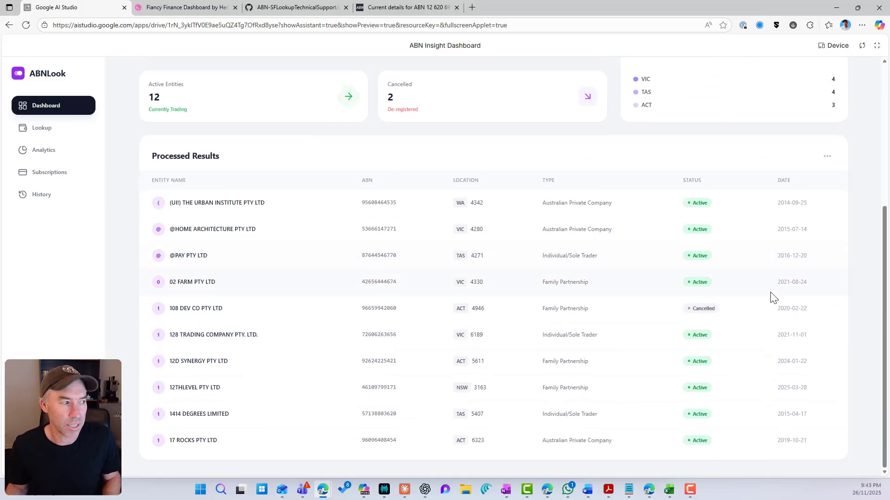
mouse_move(876, 45)
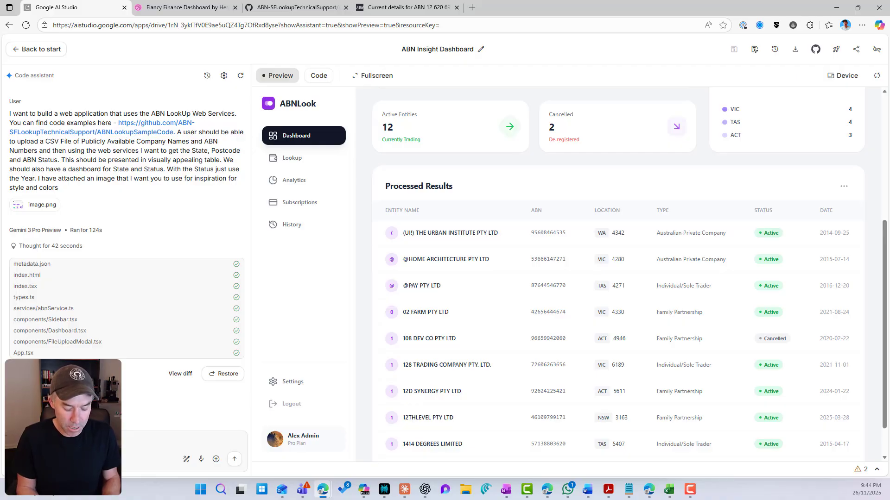
- Send Gemini a request for a Download to CSV button on the Processed Results card
text(ou pole)
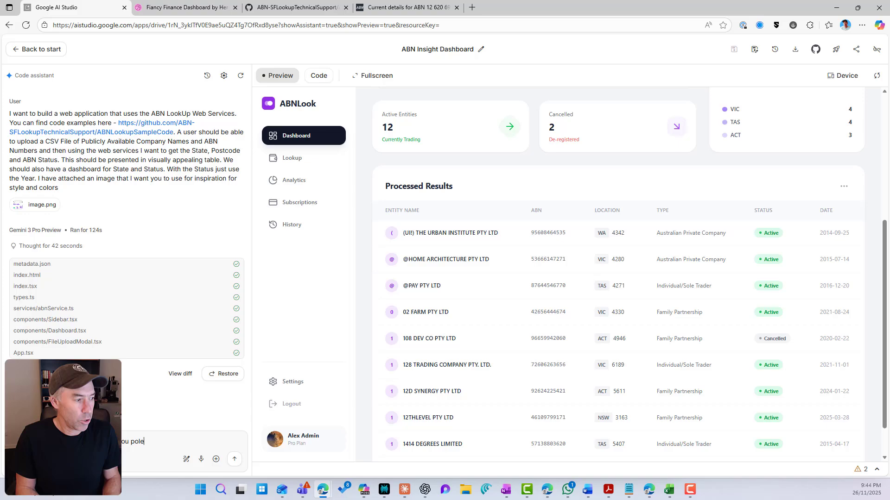
text(le)
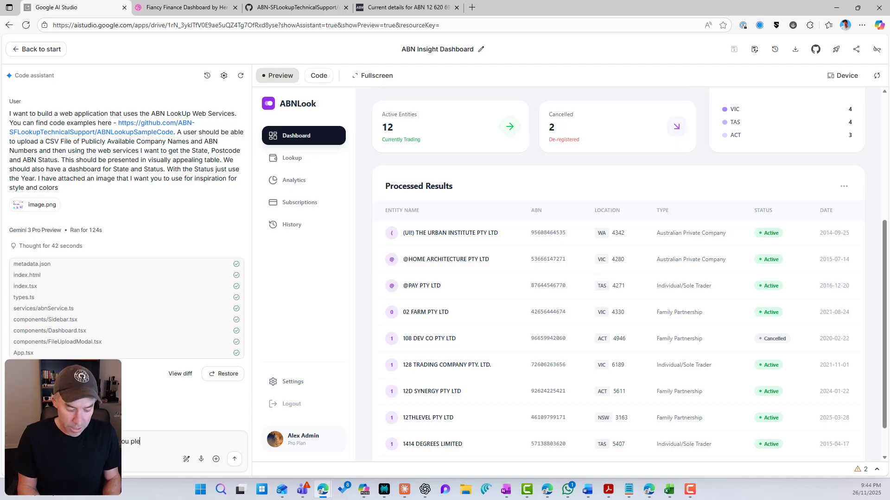
text(please add a download to csv)
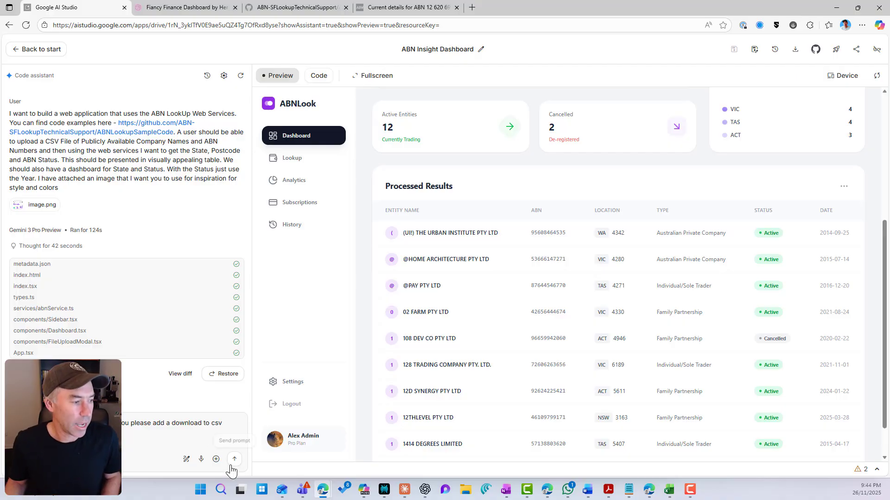
click(233, 459)
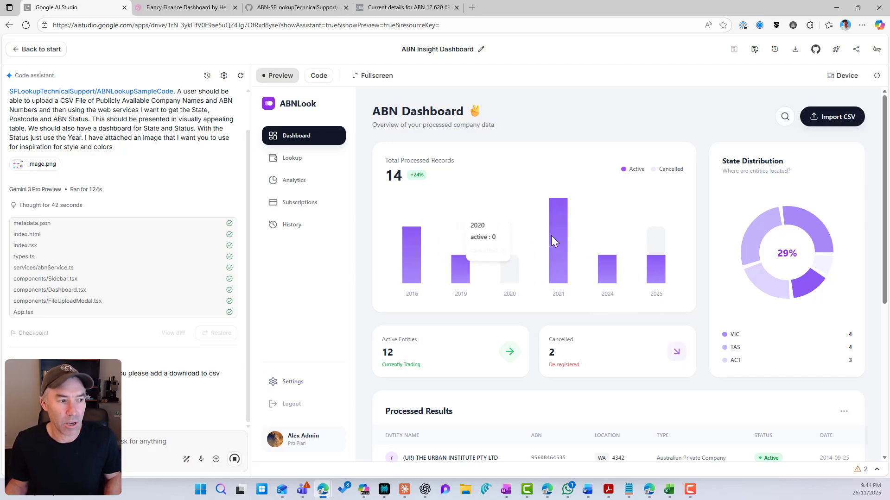
mouse_move(768, 231)
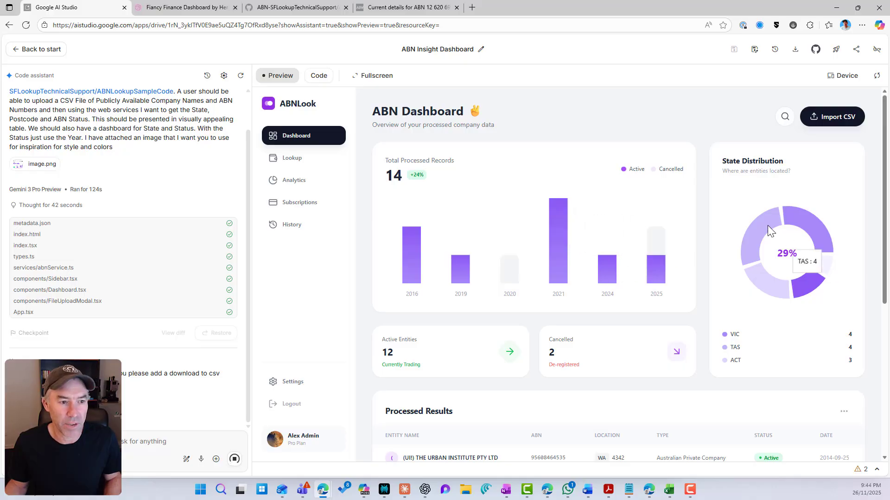
mouse_move(761, 238)
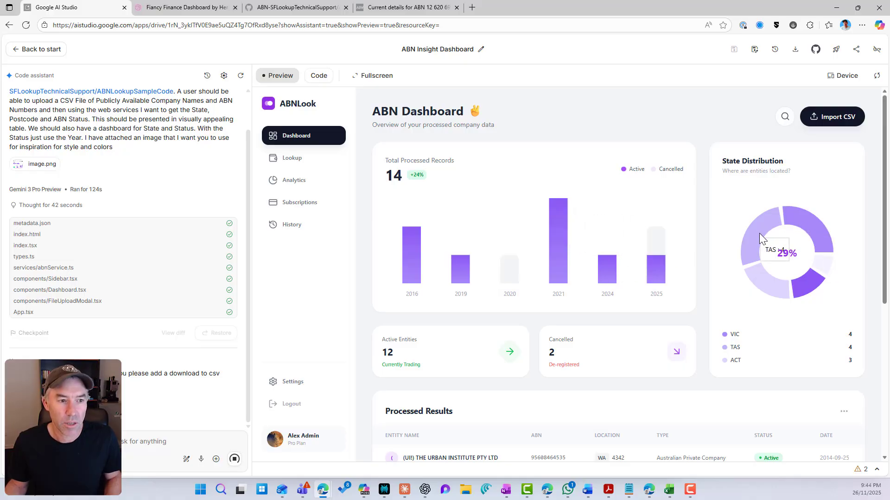
mouse_move(813, 263)
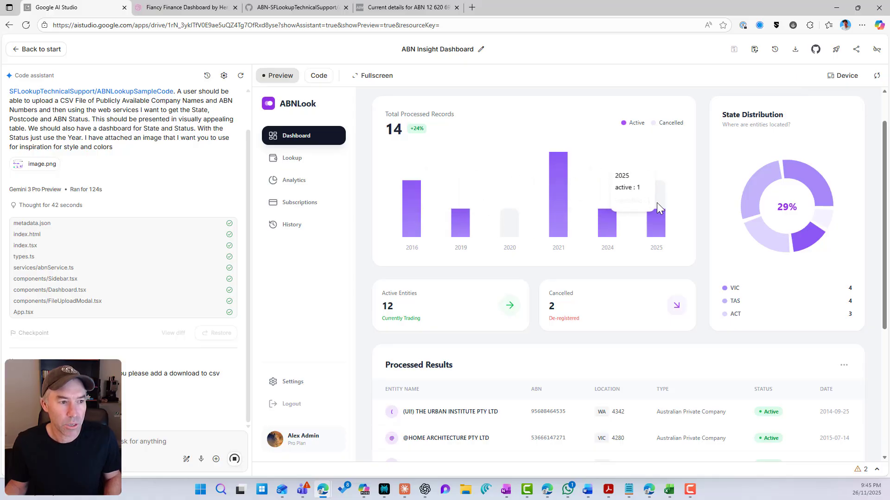
- Scroll through the dashboard charts and select the Processed Results heading while Gemini edits Dashboard.tsx
scroll(down, 3)
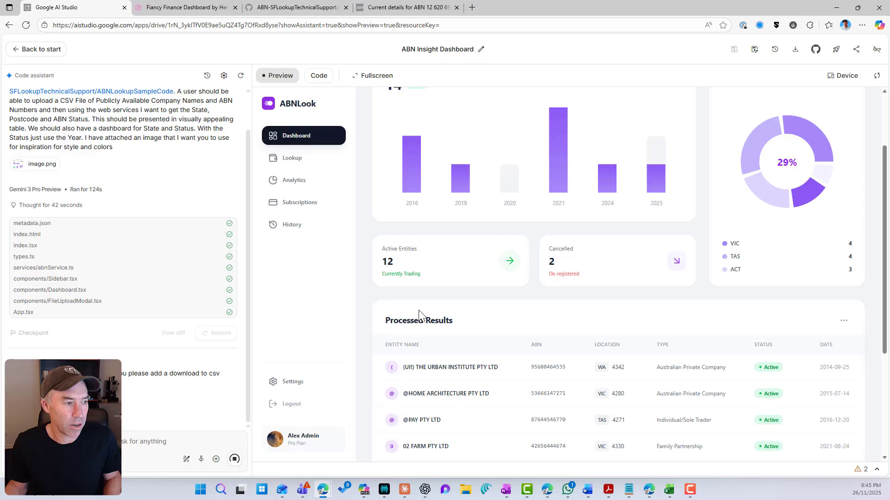
scroll(down, 3)
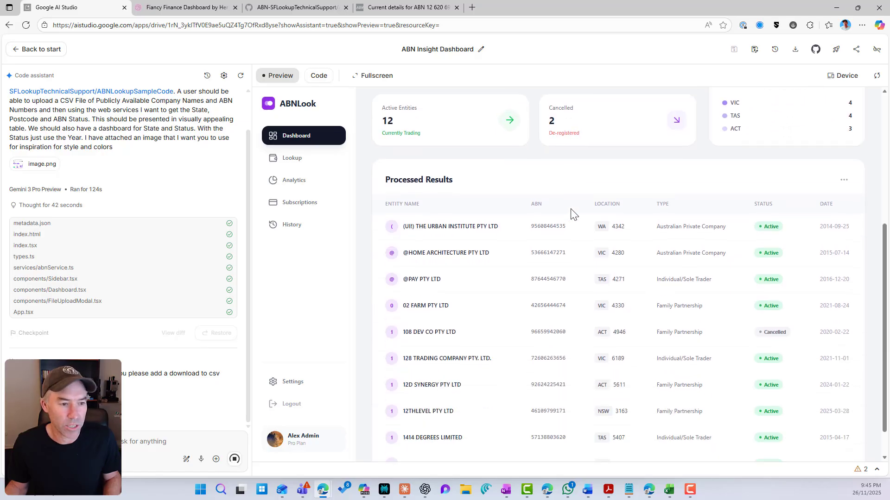
scroll(down, 3)
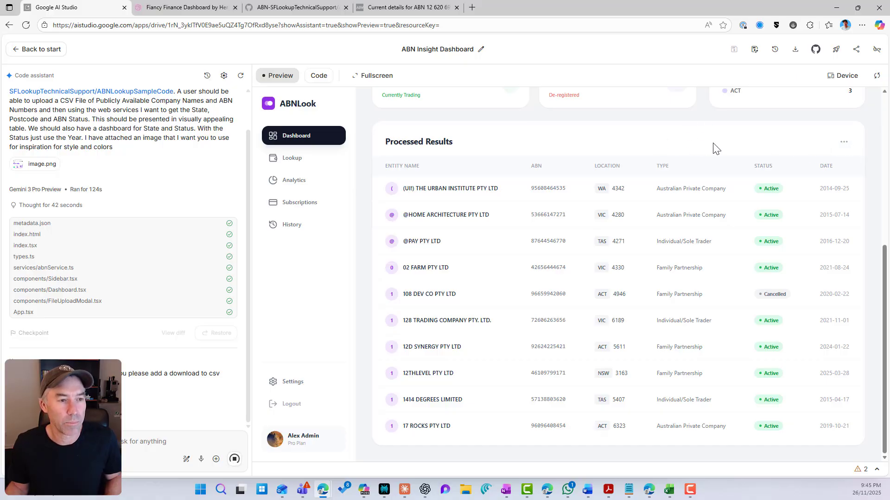
double_click(418, 142)
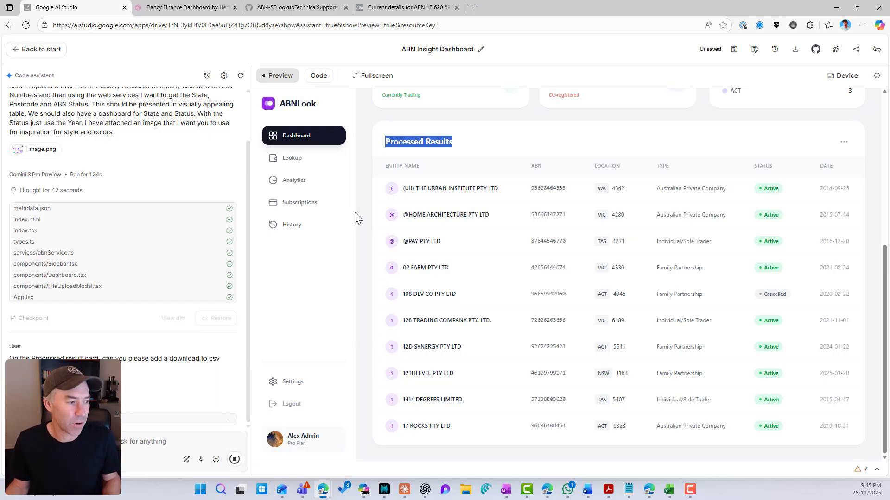
mouse_move(762, 156)
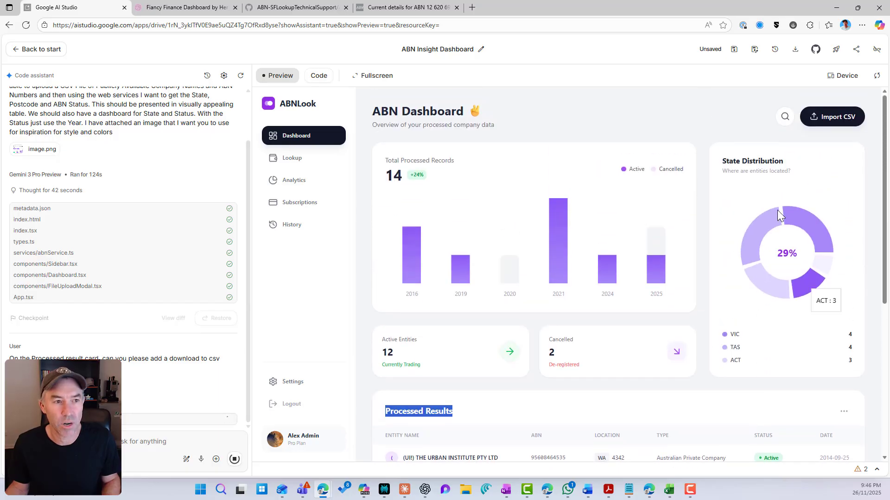
mouse_move(376, 75)
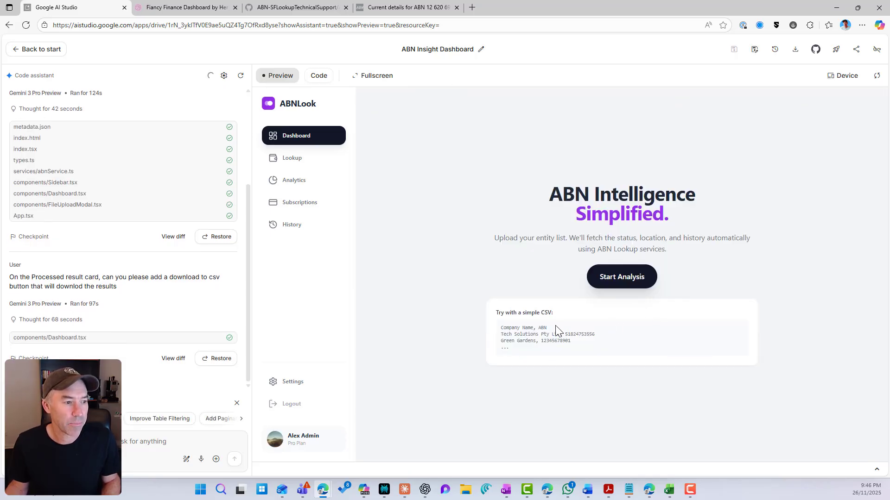
mouse_move(376, 76)
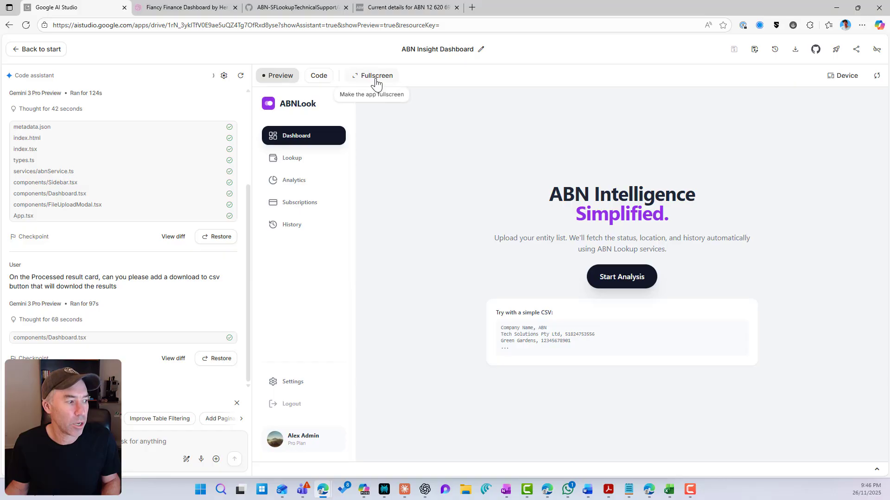
- In full-screen preview, upload the ABN Lookup CSV via Start Analysis and open View Dashboard
click(375, 76)
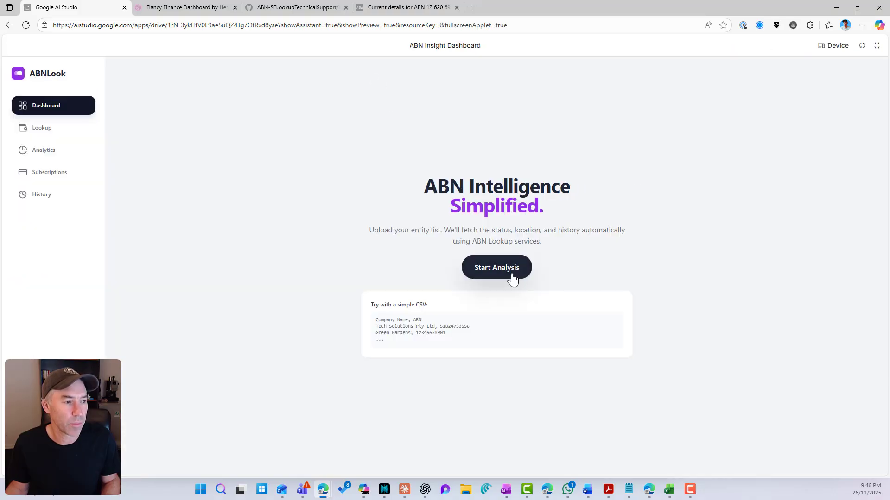
click(496, 267)
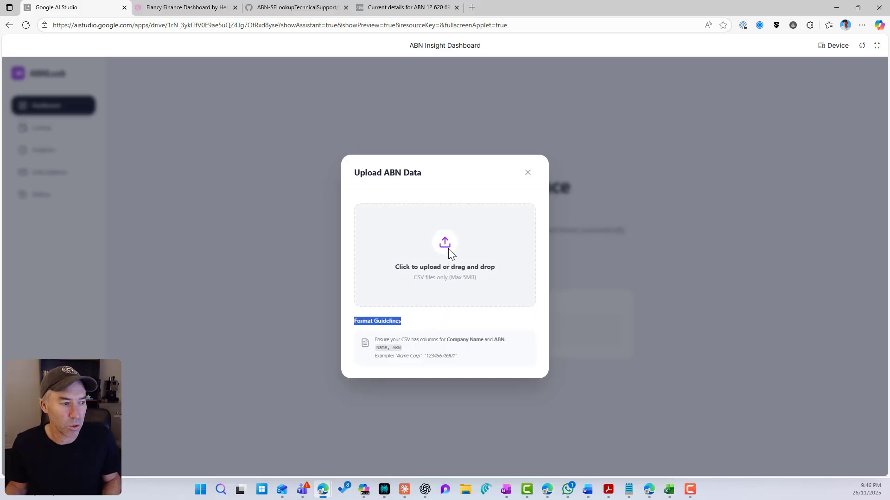
click(445, 255)
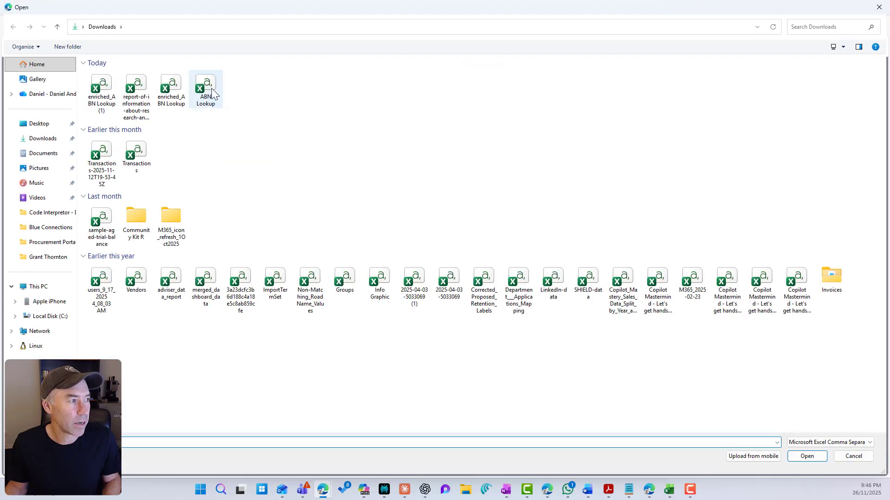
click(805, 456)
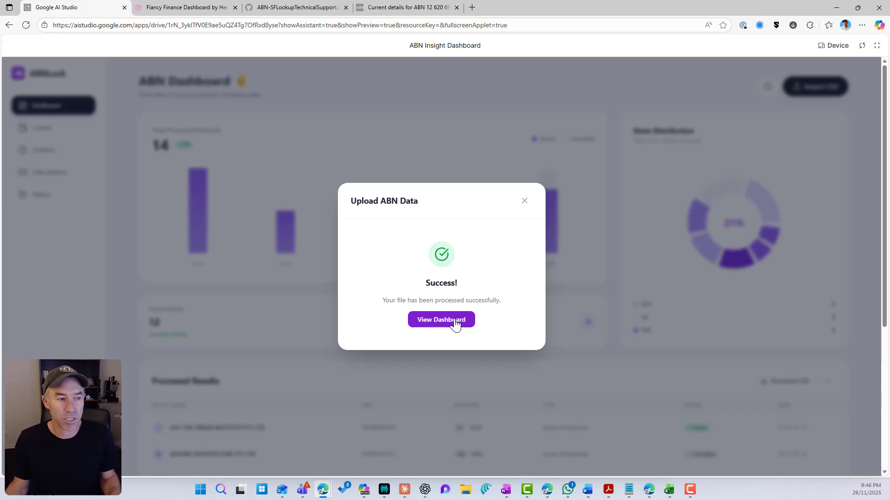
click(440, 319)
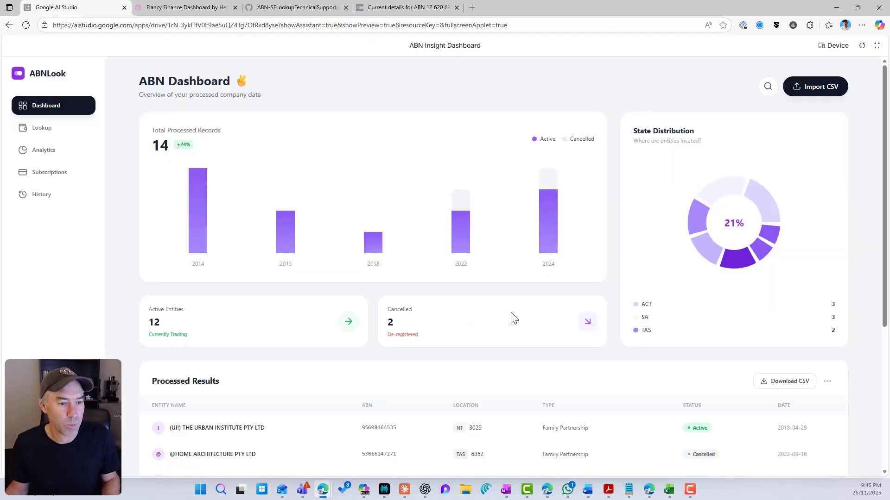
scroll(down, 3)
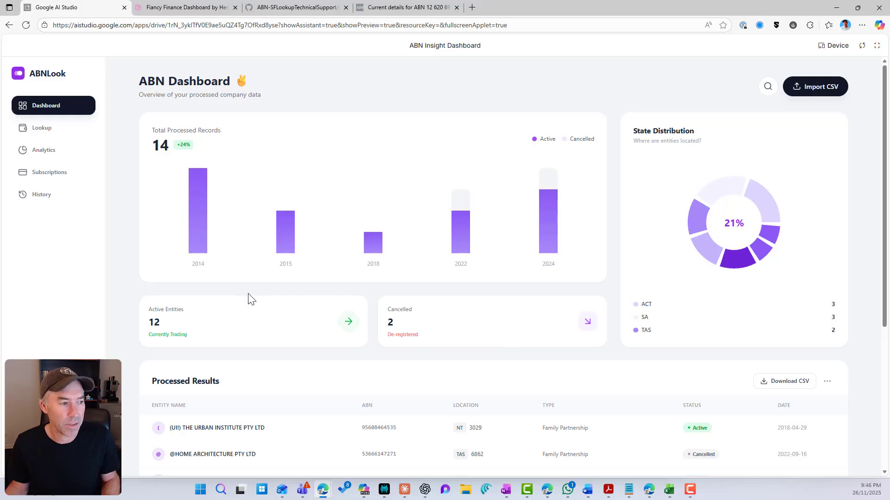
scroll(down, 3)
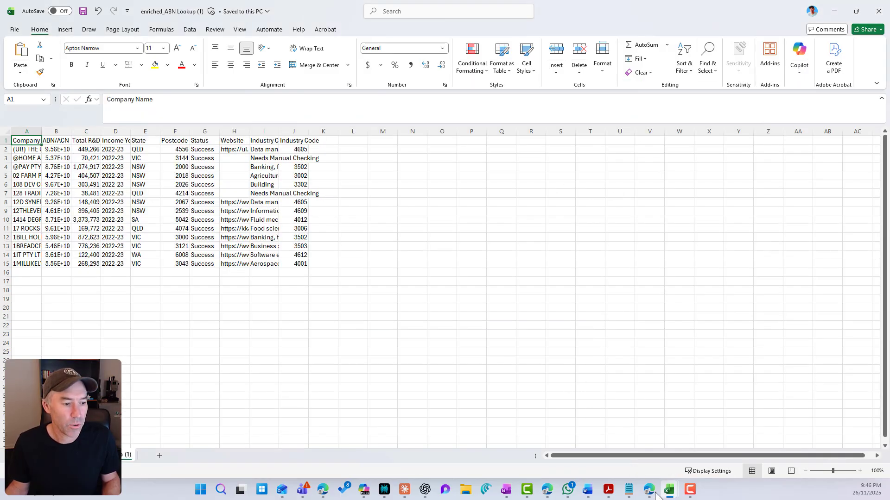
mouse_move(322, 490)
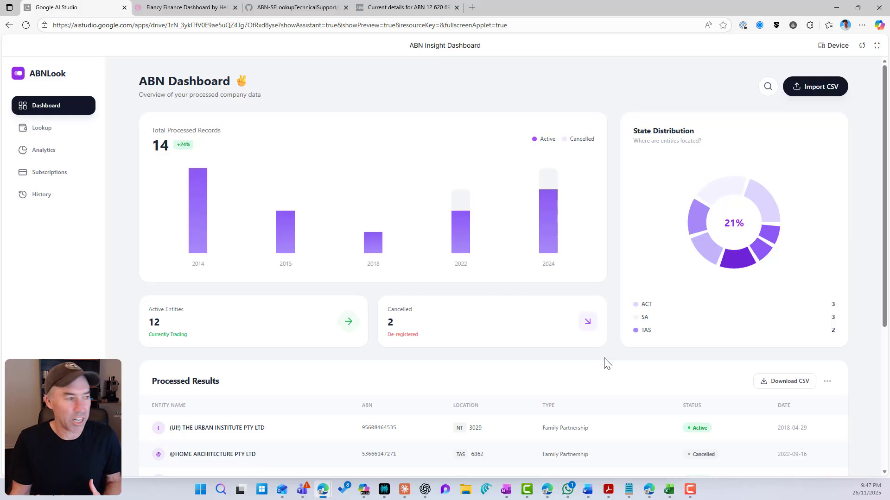
mouse_move(182, 263)
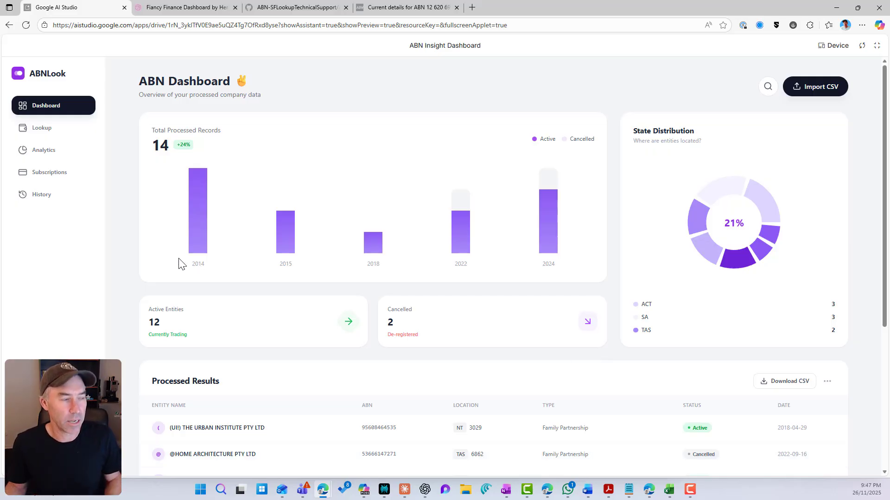
mouse_move(305, 288)
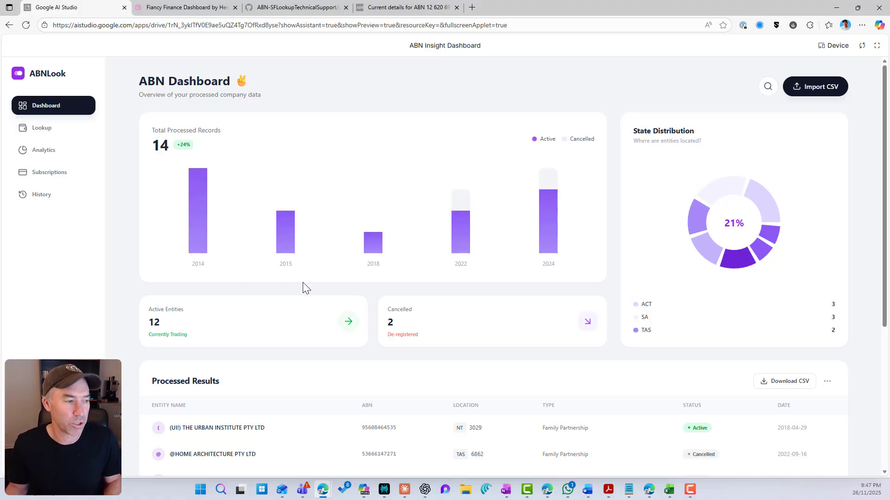
mouse_move(378, 328)
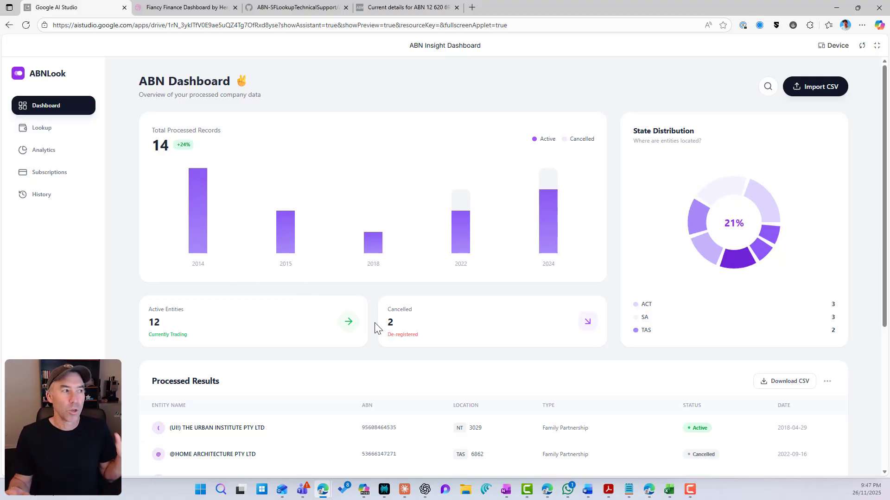